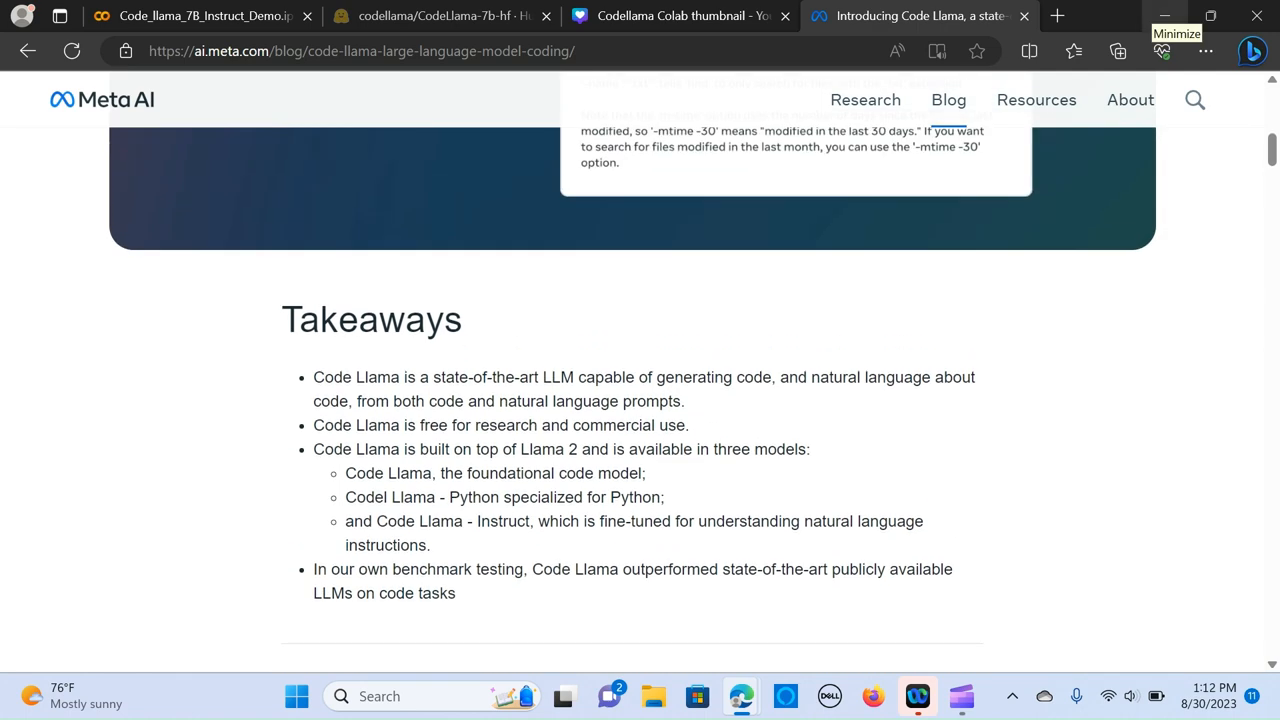
# - Scroll through the Hugging Face model card content down to the Model Use section
pyautogui.scroll(3)
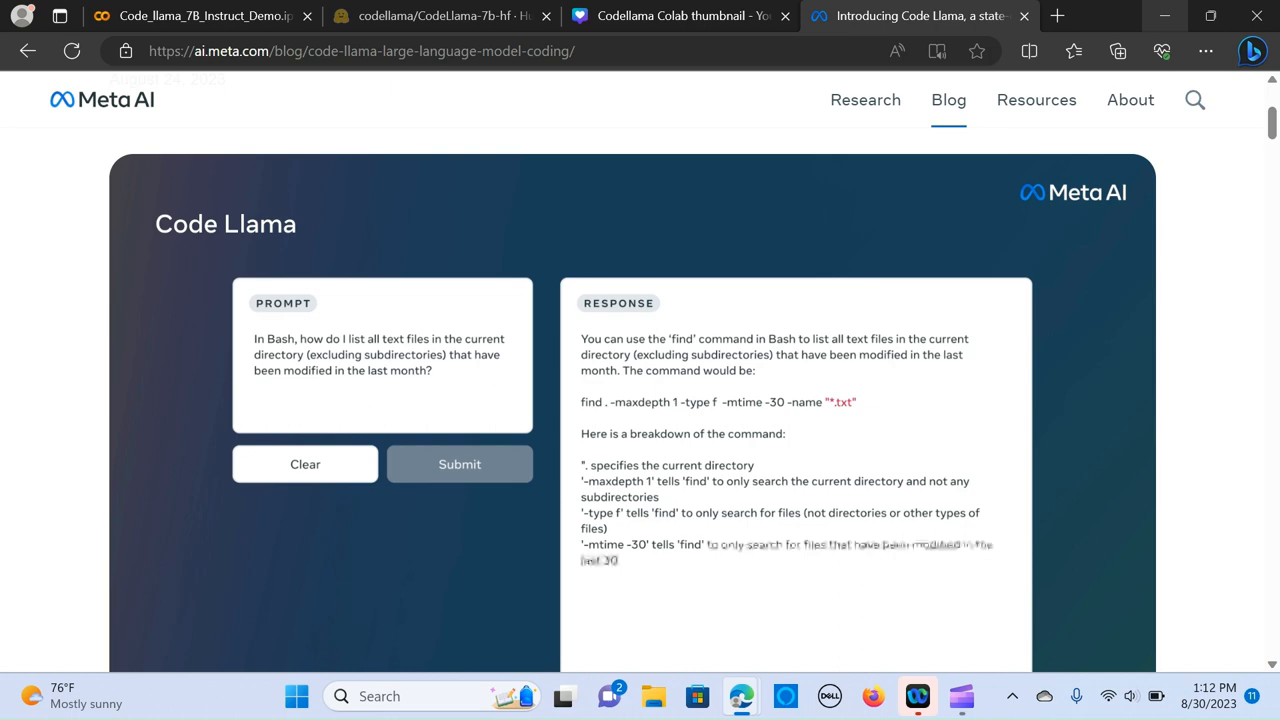
pyautogui.scroll(-3)
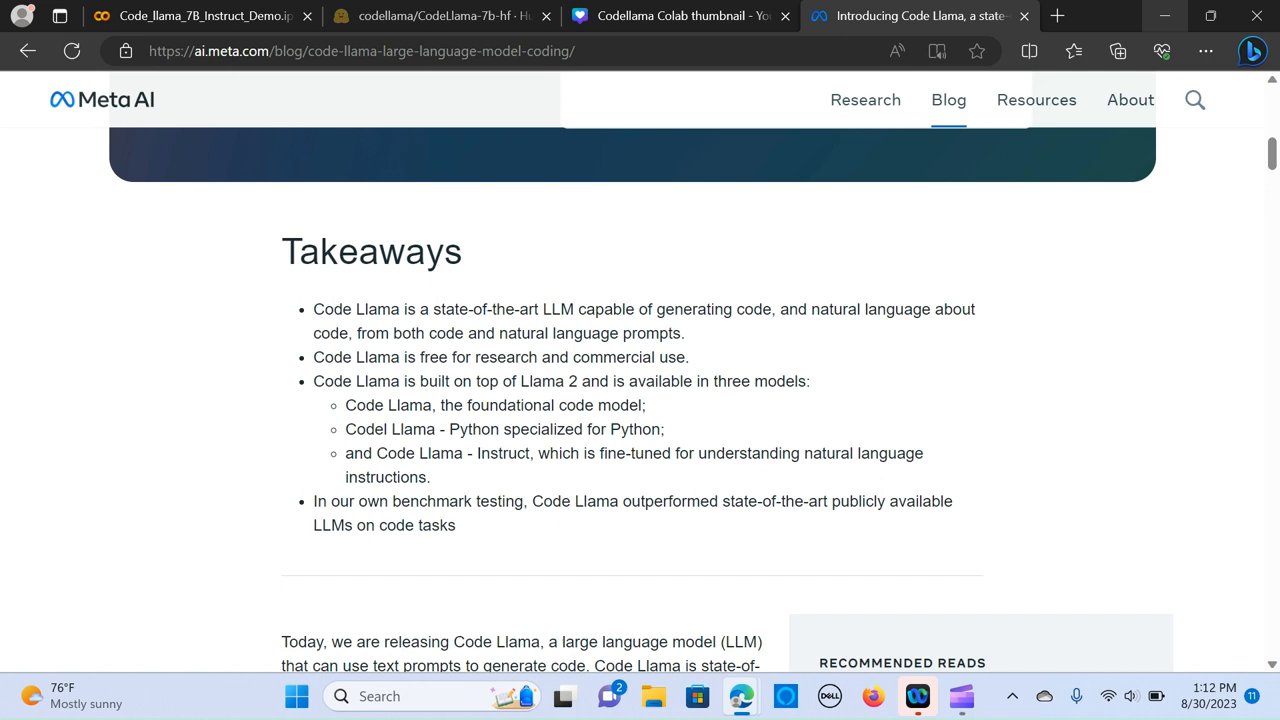
pyautogui.scroll(-3)
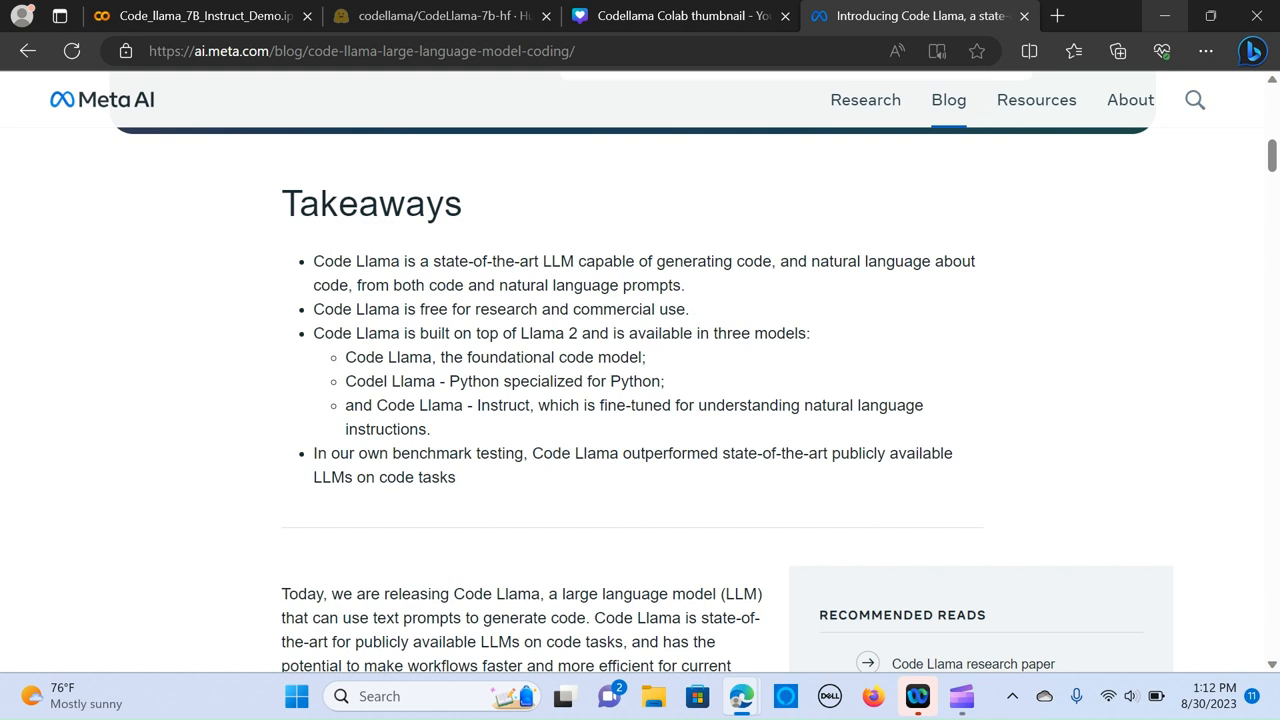
pyautogui.scroll(-3)
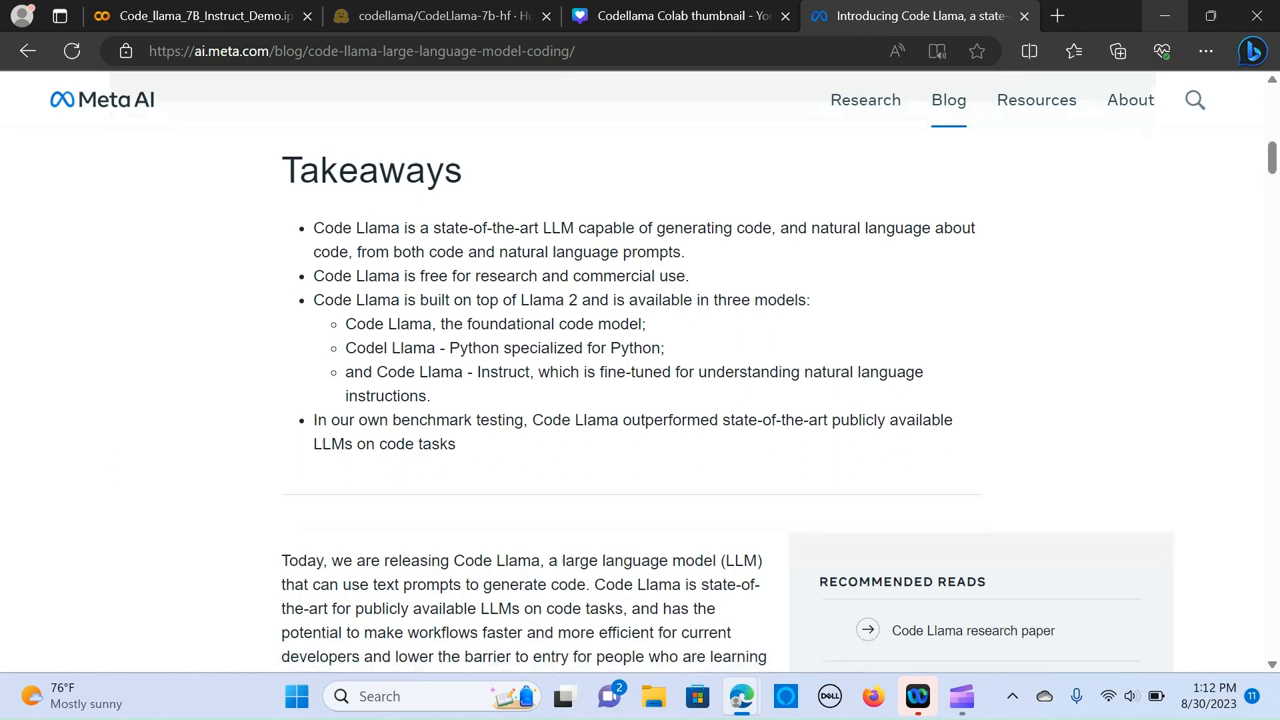
pyautogui.scroll(-3)
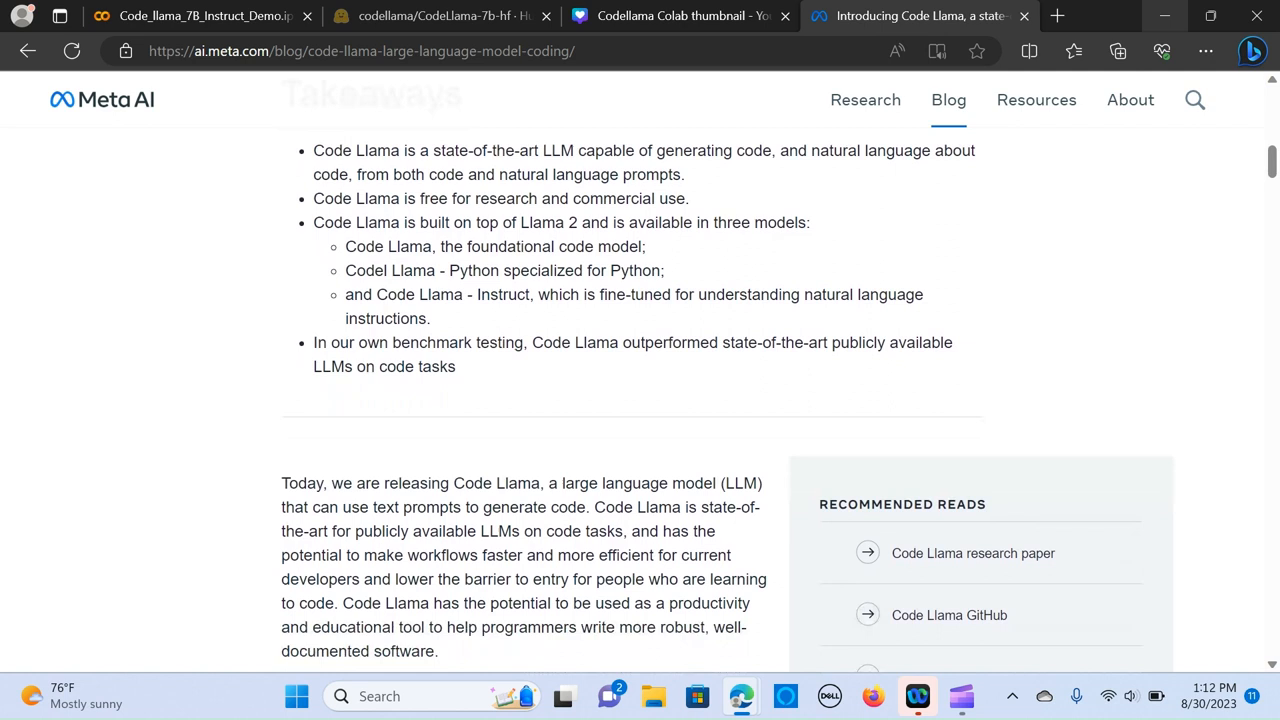
pyautogui.scroll(-3)
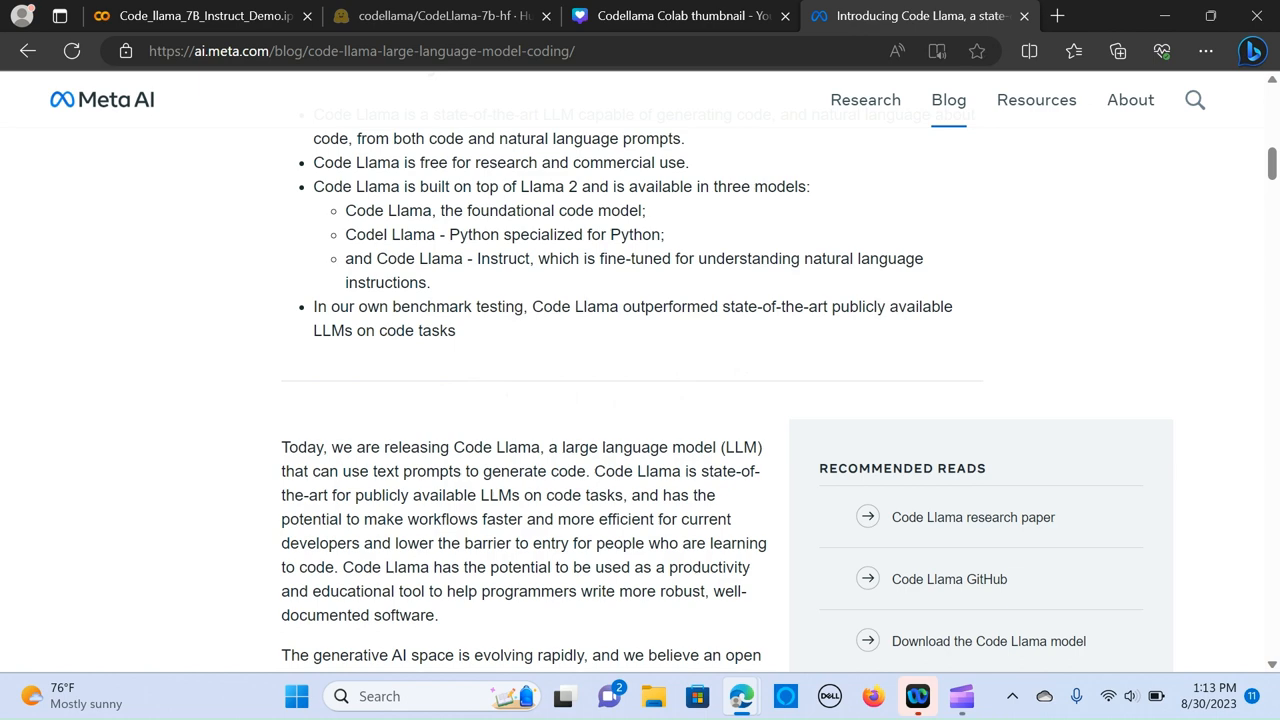
pyautogui.scroll(-3)
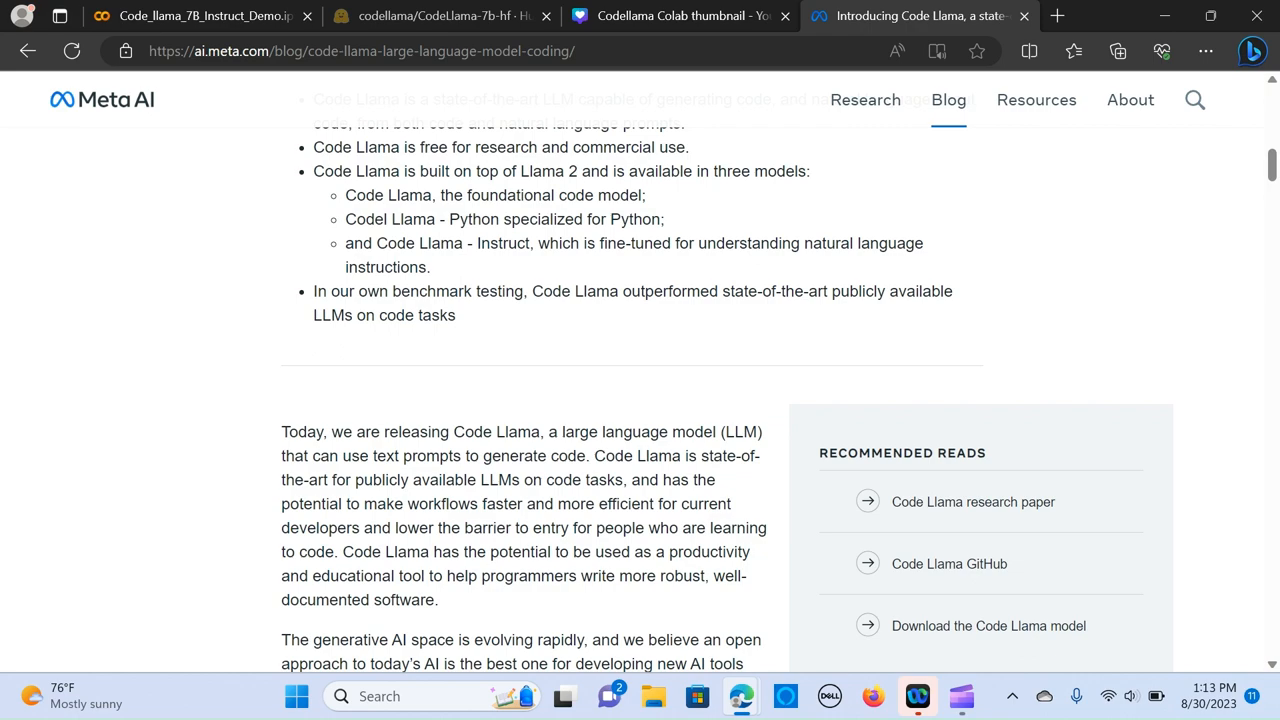
pyautogui.scroll(-3)
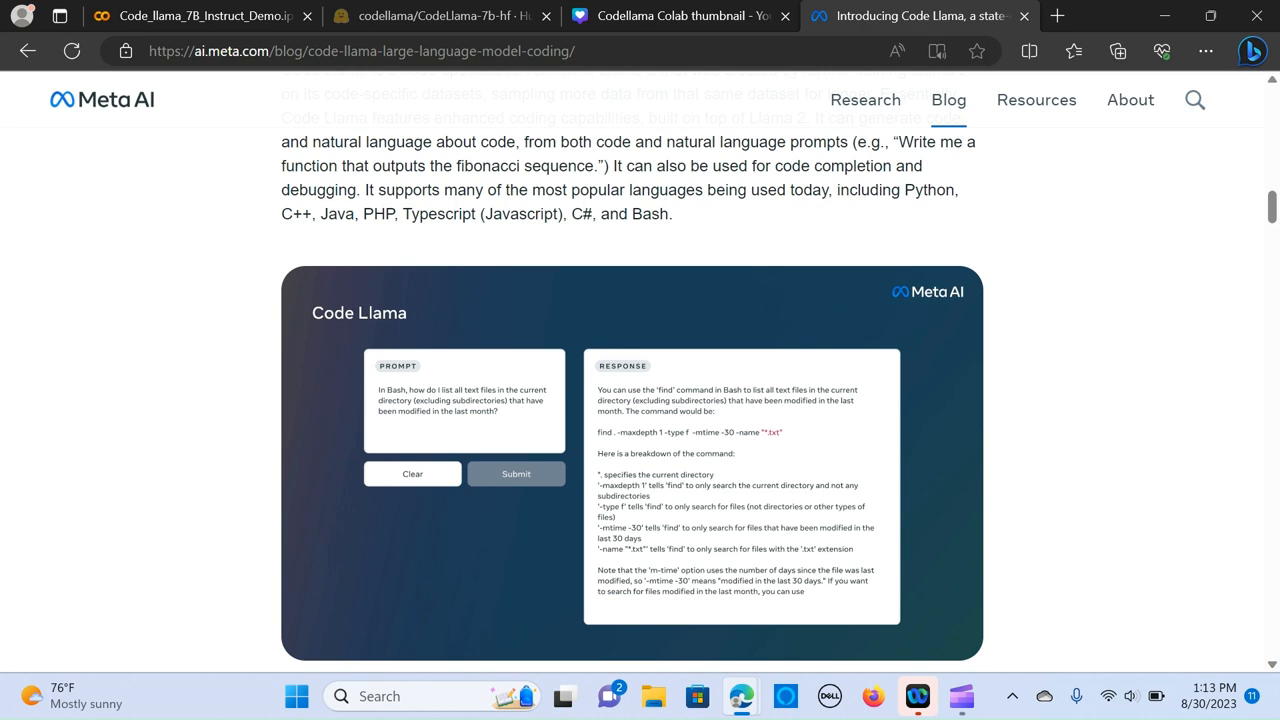
pyautogui.scroll(-3)
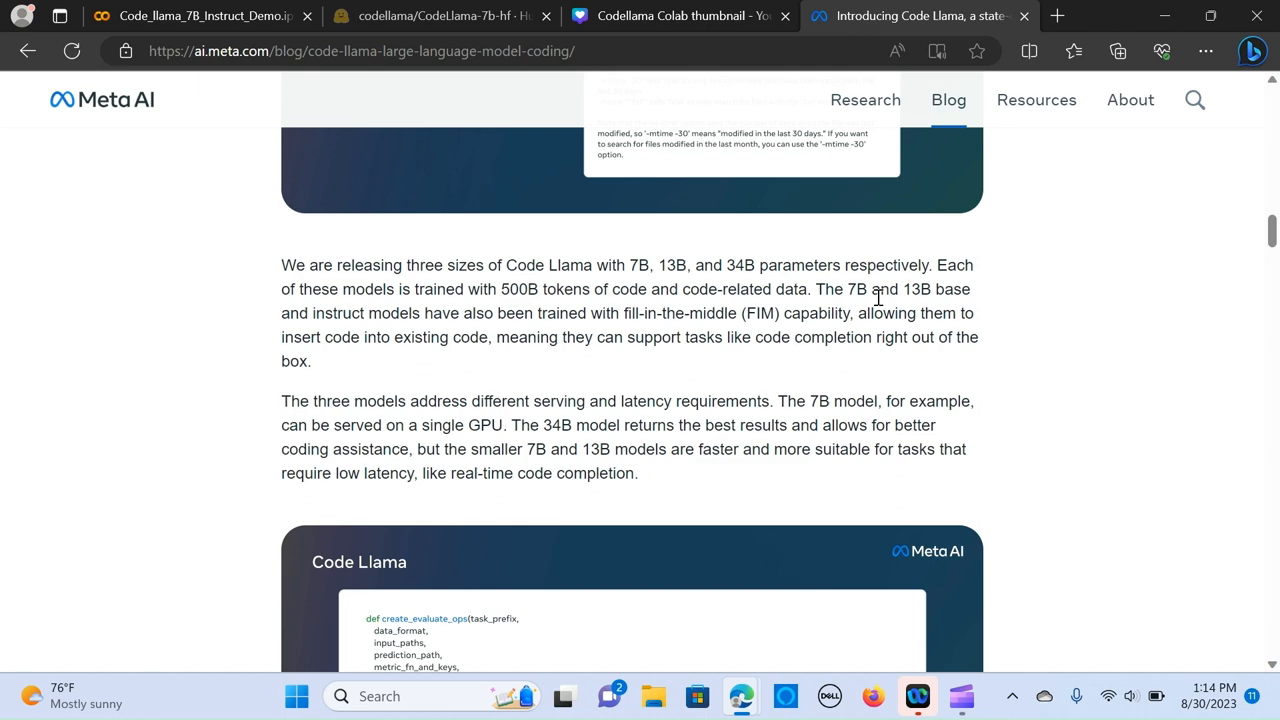
pyautogui.scroll(-3)
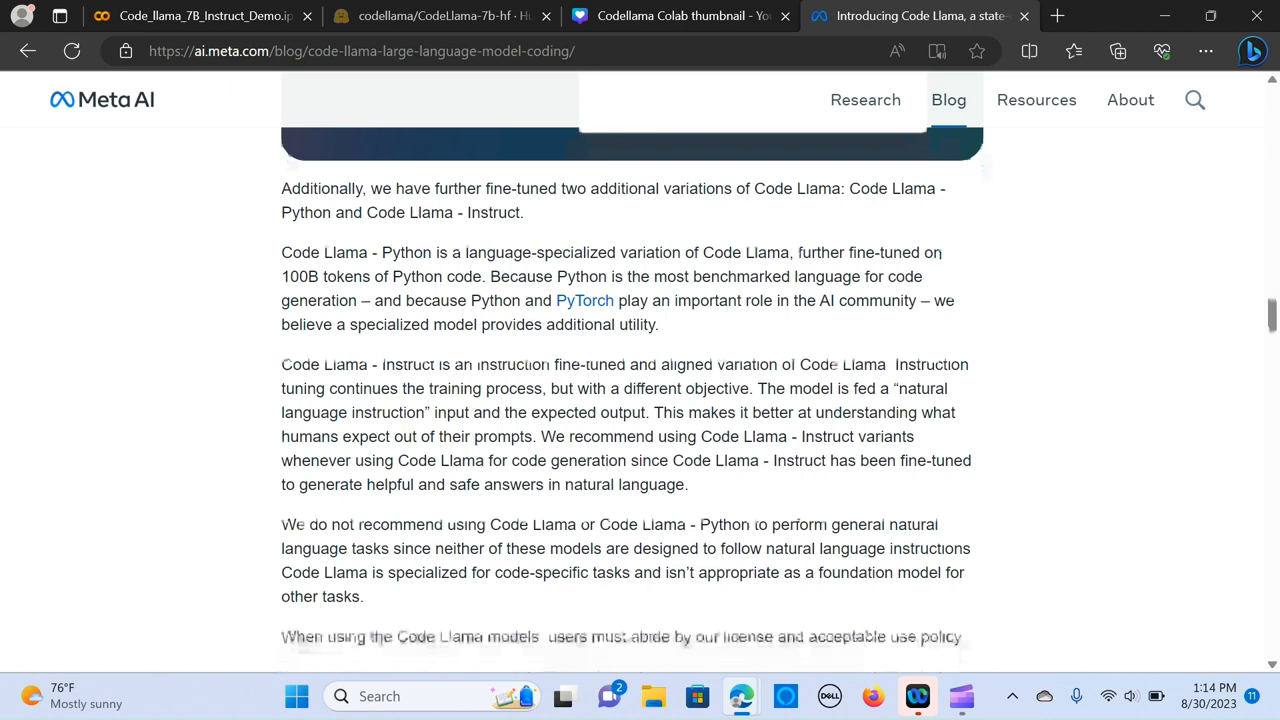
pyautogui.scroll(-3)
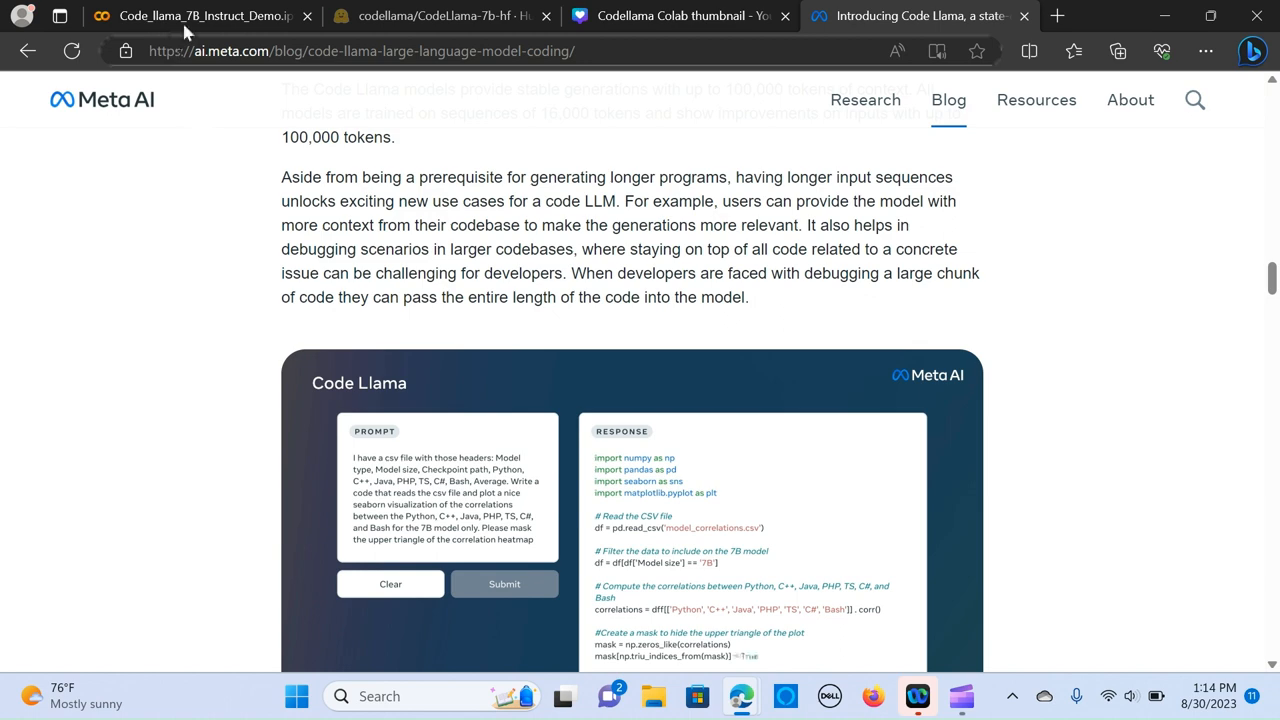
# - Review the CodeLlama-7b-hf model page, then move to the Code Llama Instruct demo notebook
pyautogui.click(200, 16)
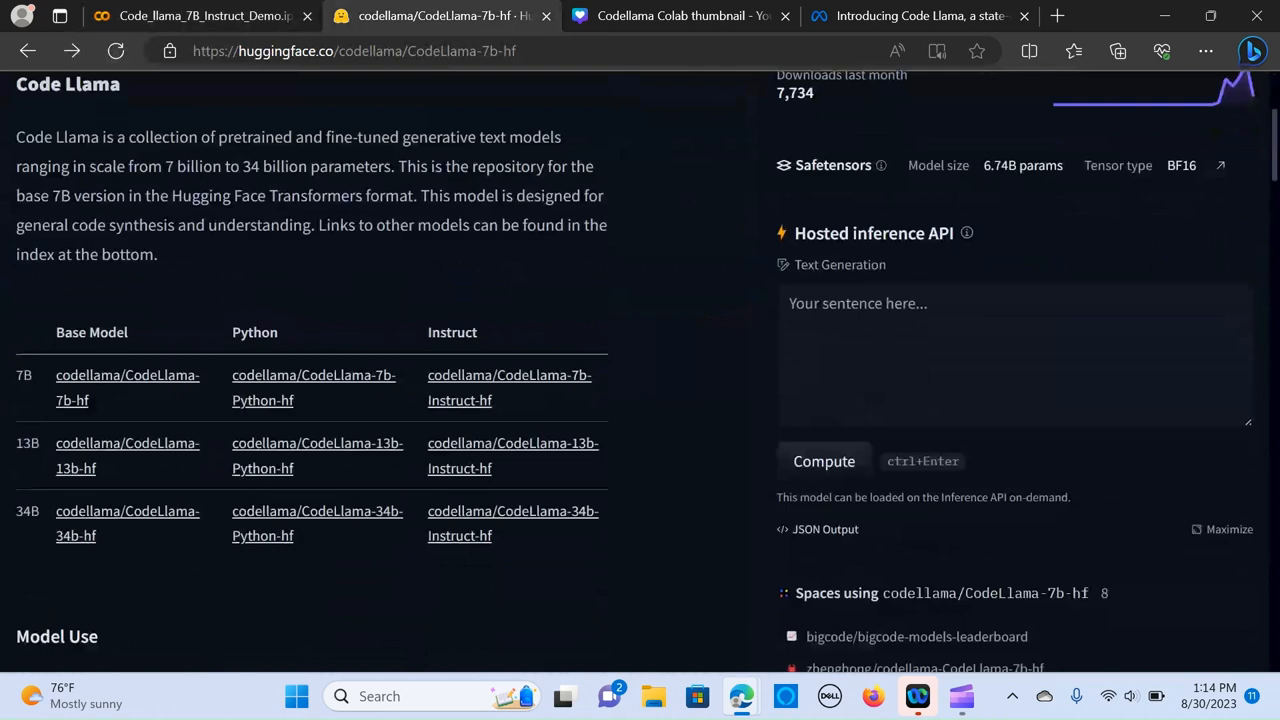
pyautogui.scroll(-3)
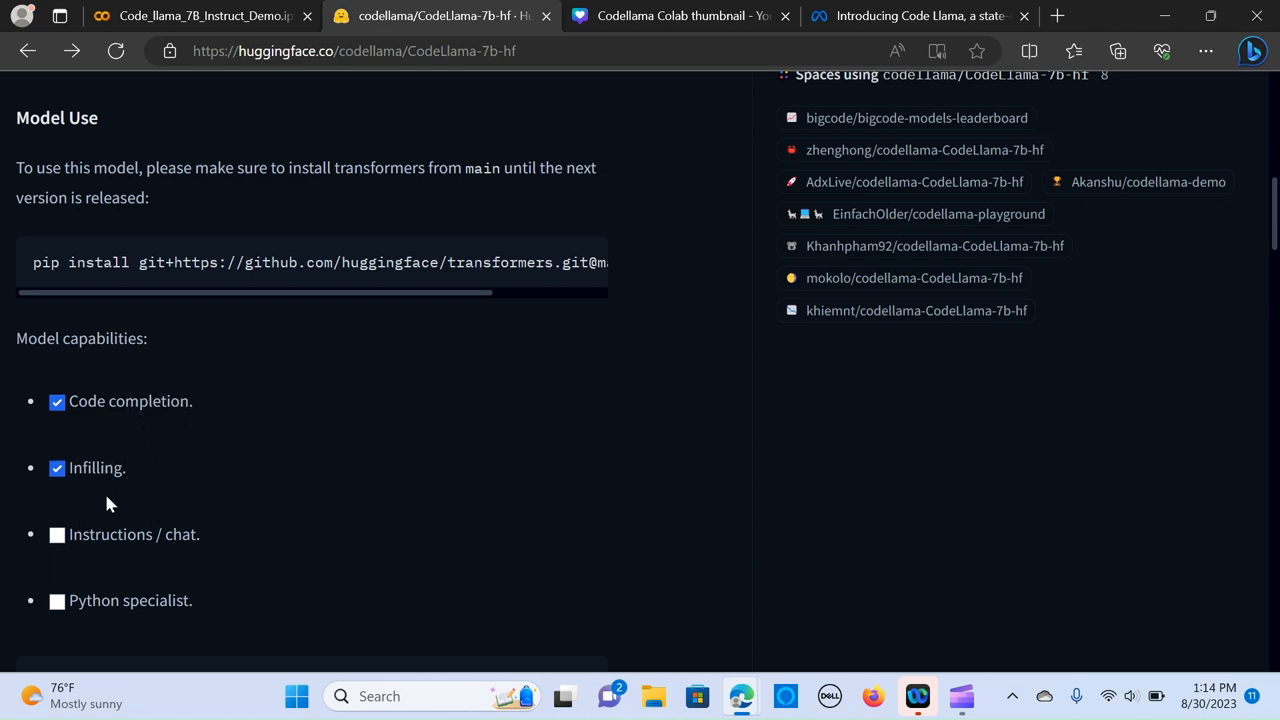
pyautogui.click(190, 20)
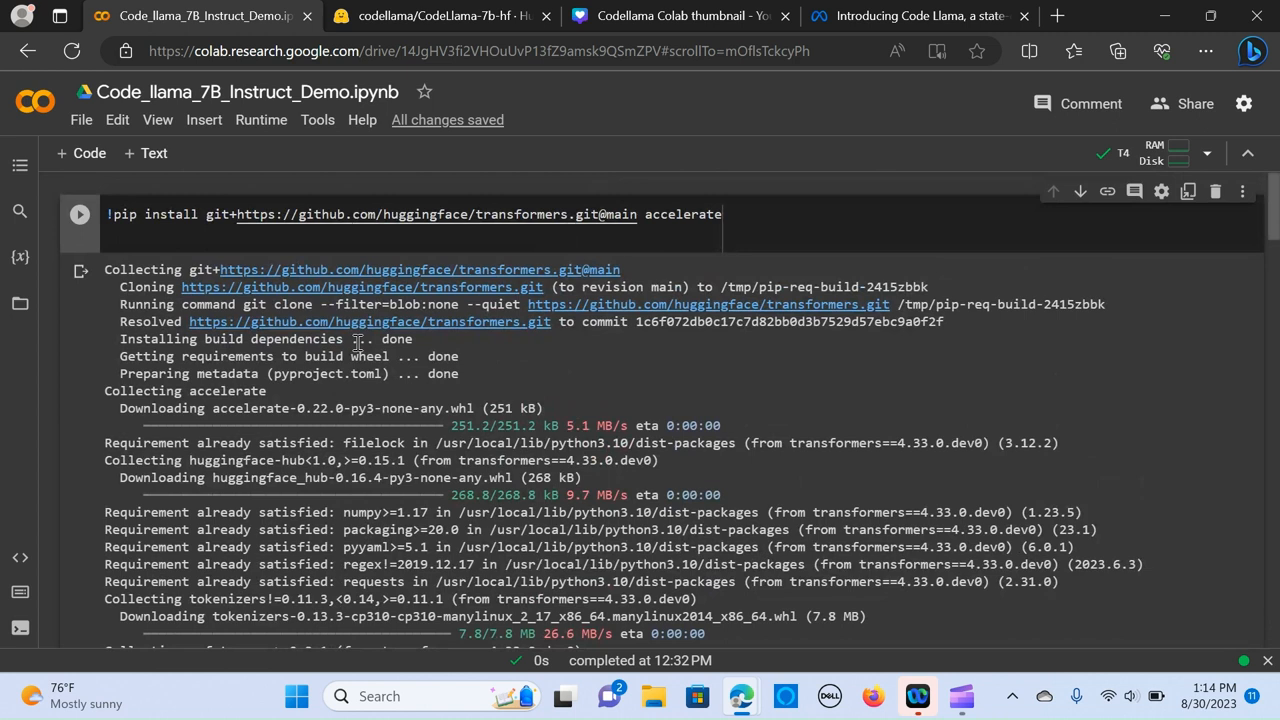
# - Set the notebook's runtime hardware accelerator to T4 GPU and save
pyautogui.click(260, 120)
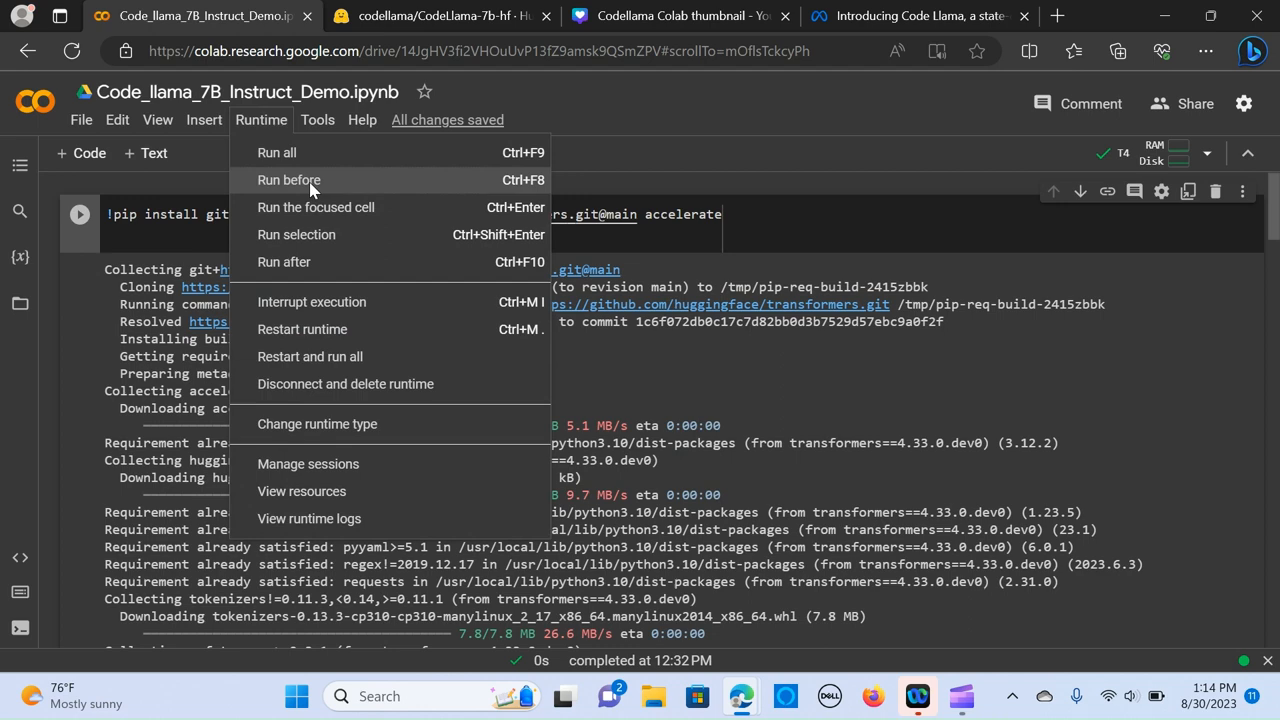
pyautogui.click(316, 424)
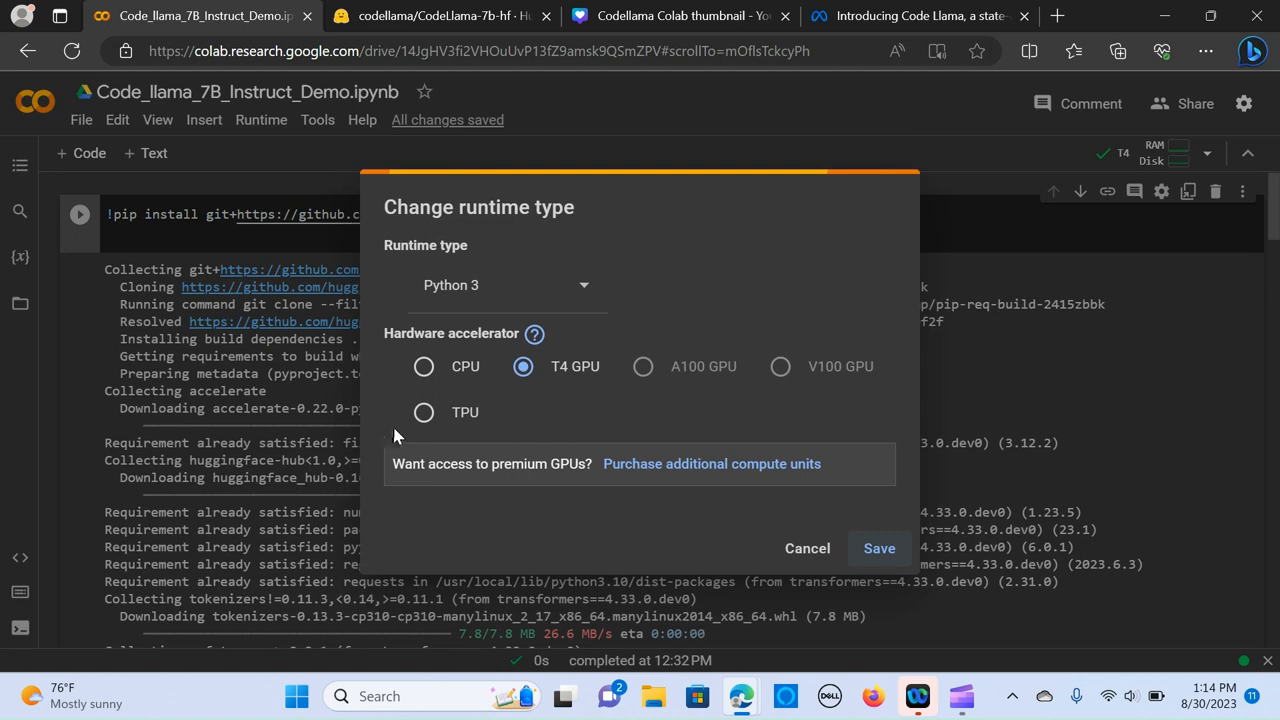
pyautogui.click(808, 548)
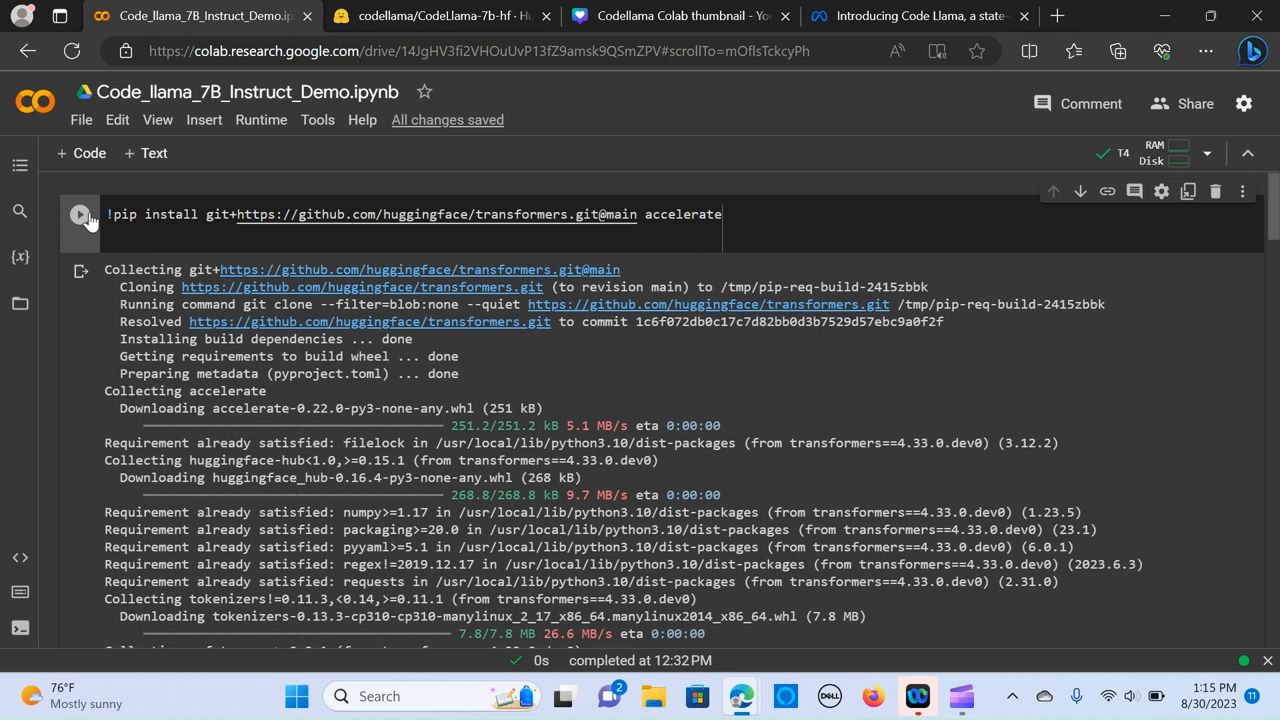
pyautogui.moveTo(456, 214)
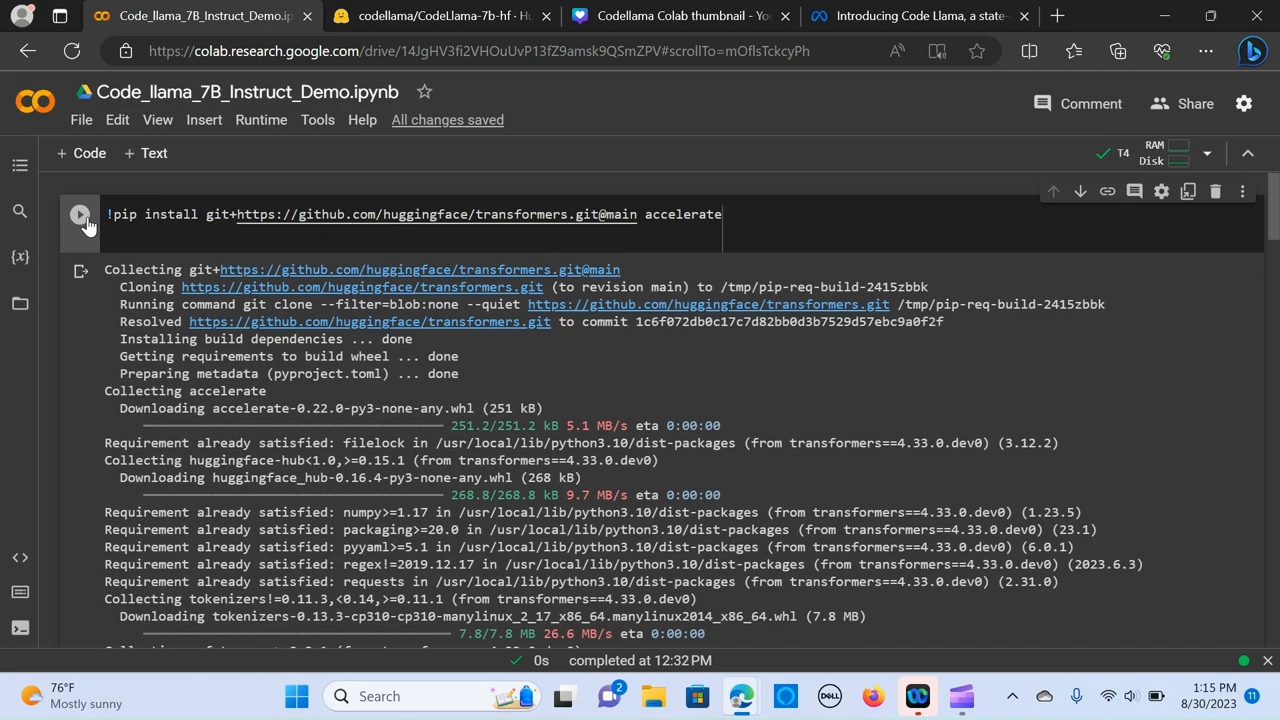
pyautogui.scroll(-3)
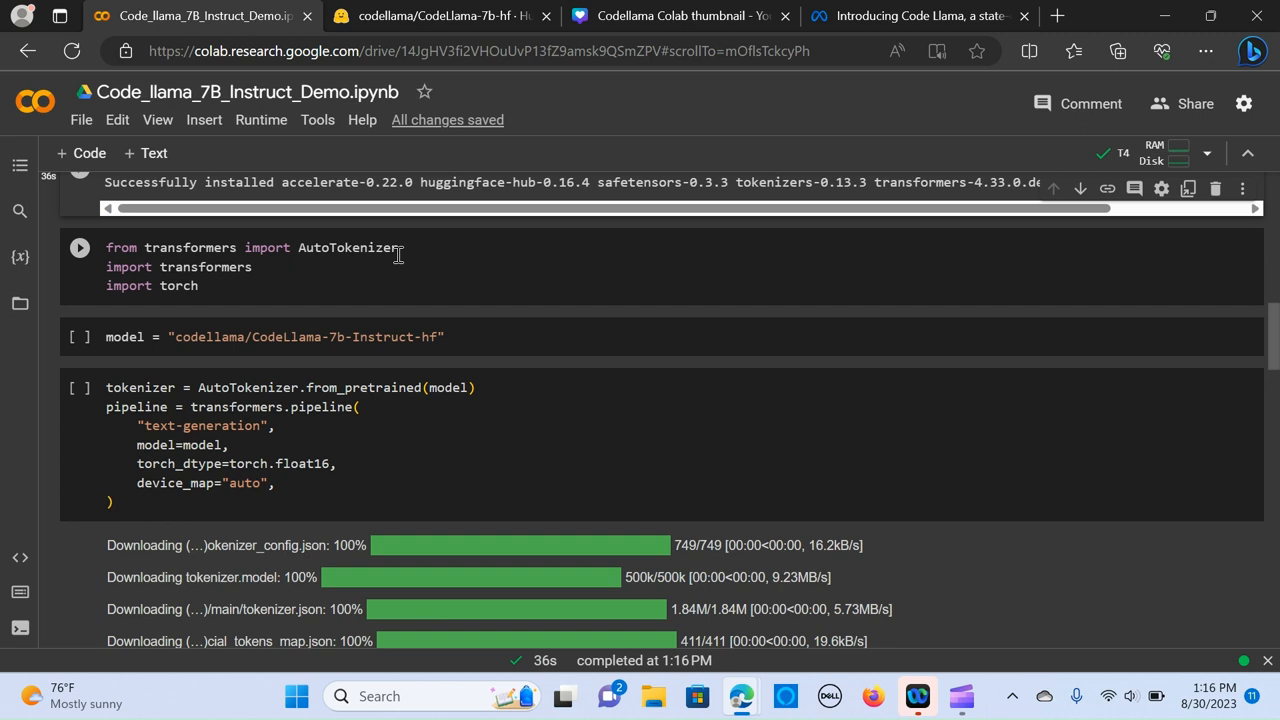
pyautogui.moveTo(204, 290)
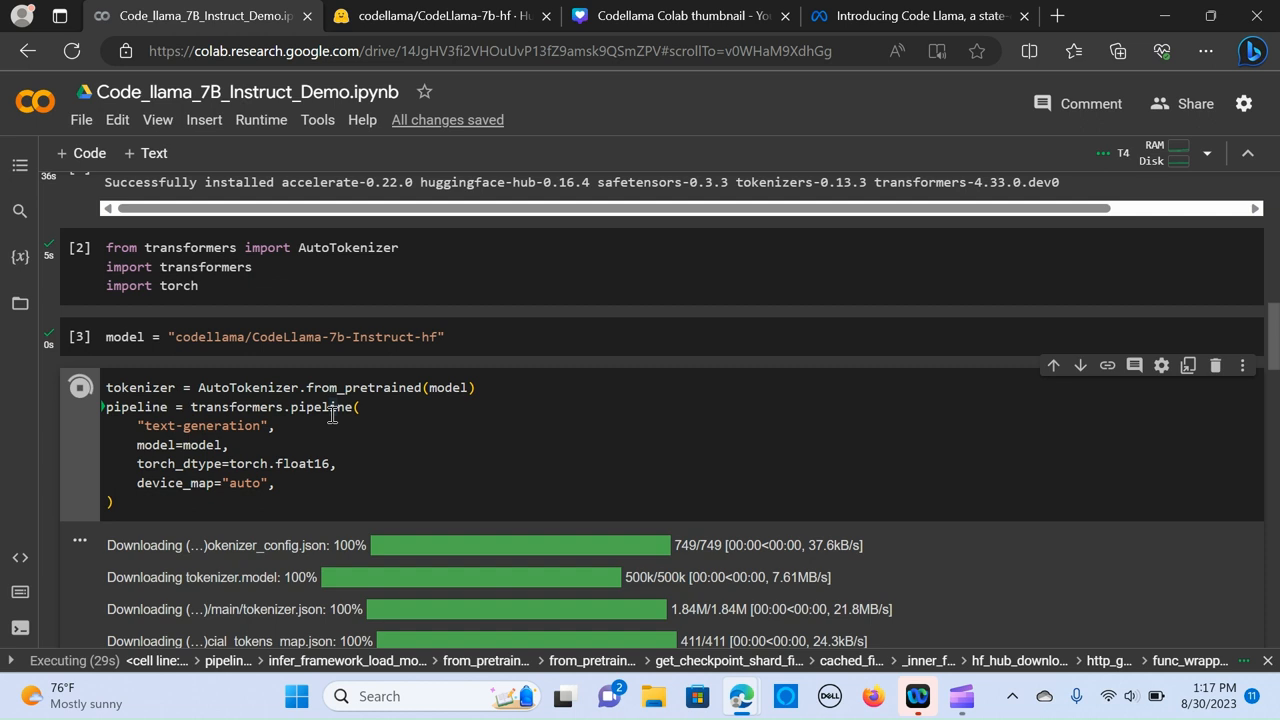
pyautogui.moveTo(348, 436)
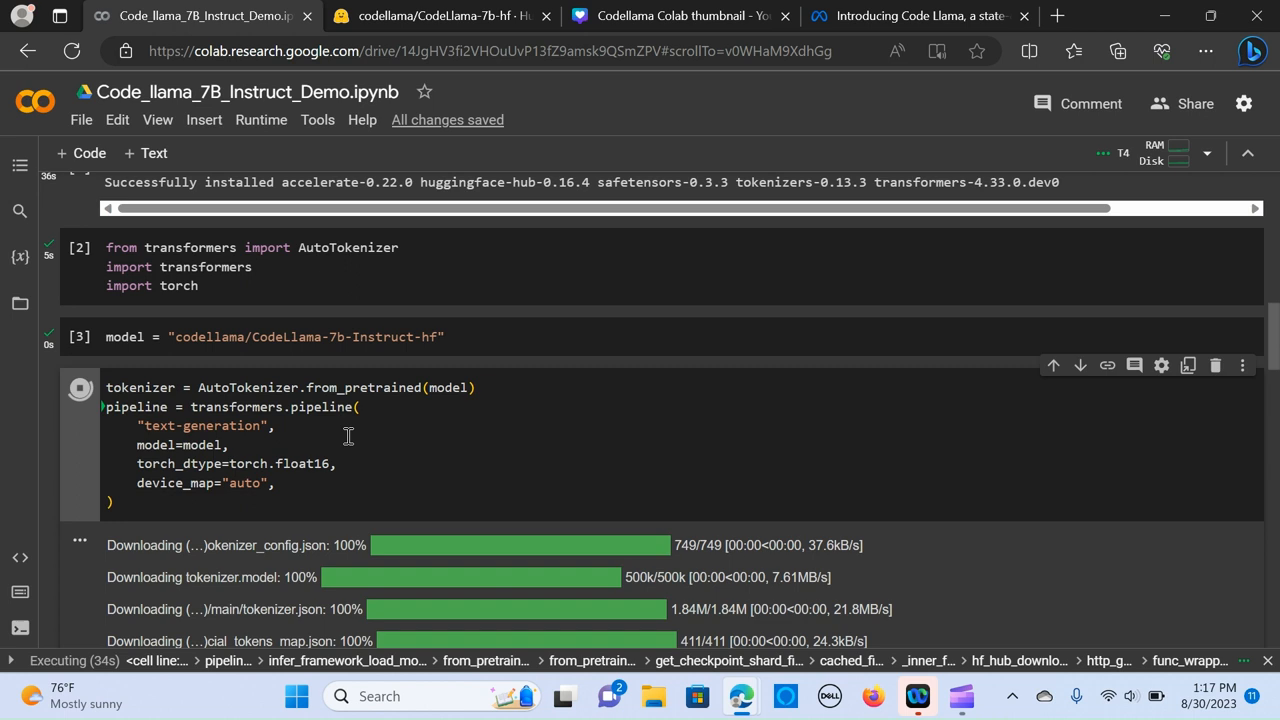
pyautogui.moveTo(392, 432)
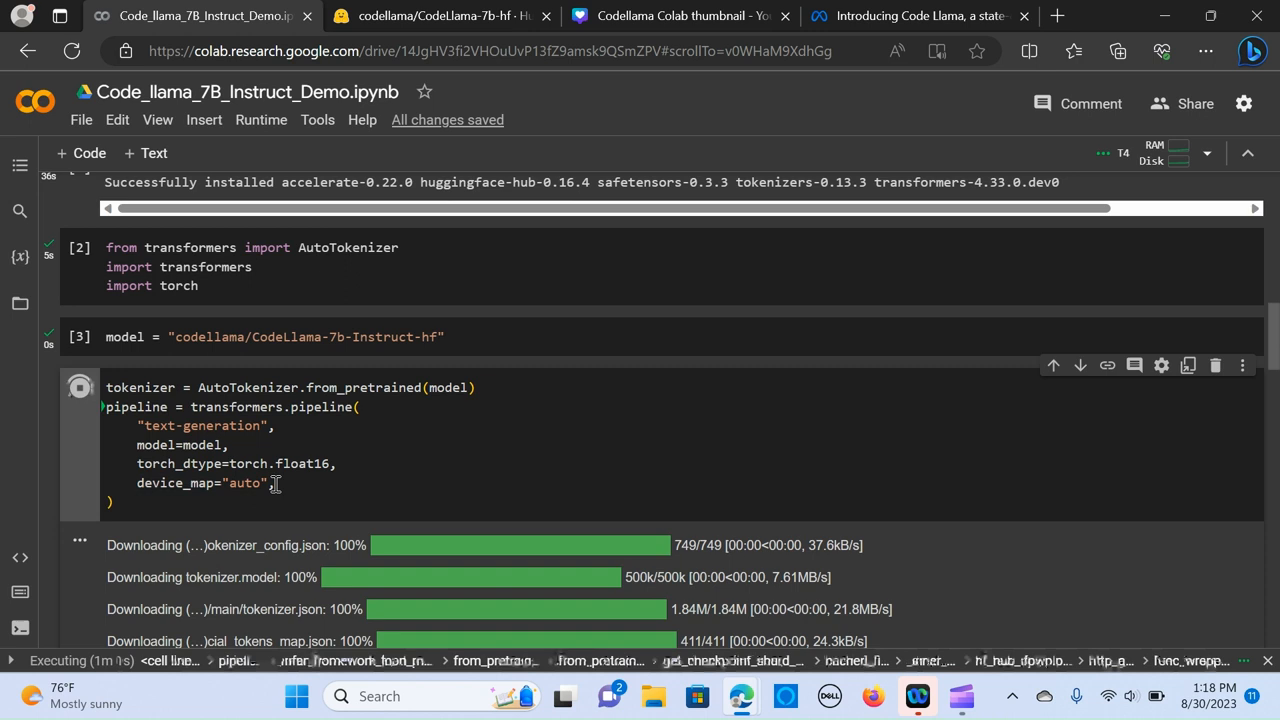
# - Watch the CodeLlama-7b-Instruct checkpoint shards download and load into the pipeline
pyautogui.scroll(-3)
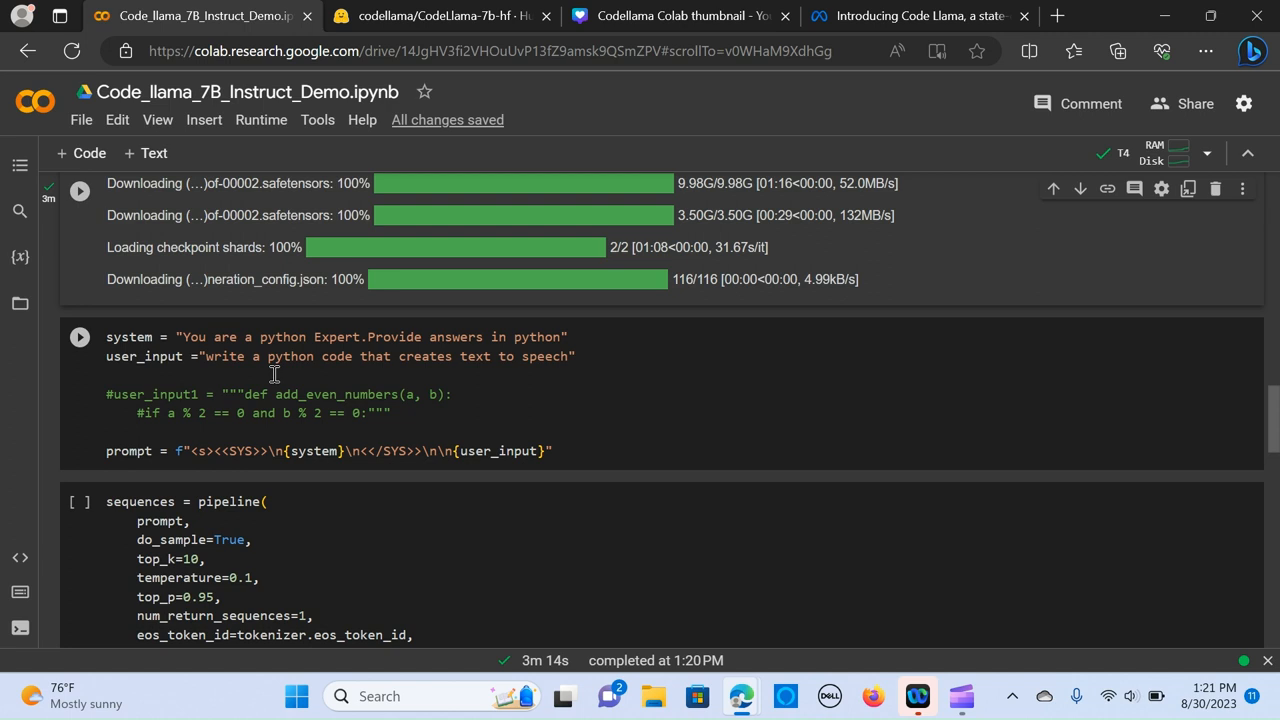
pyautogui.moveTo(472, 356)
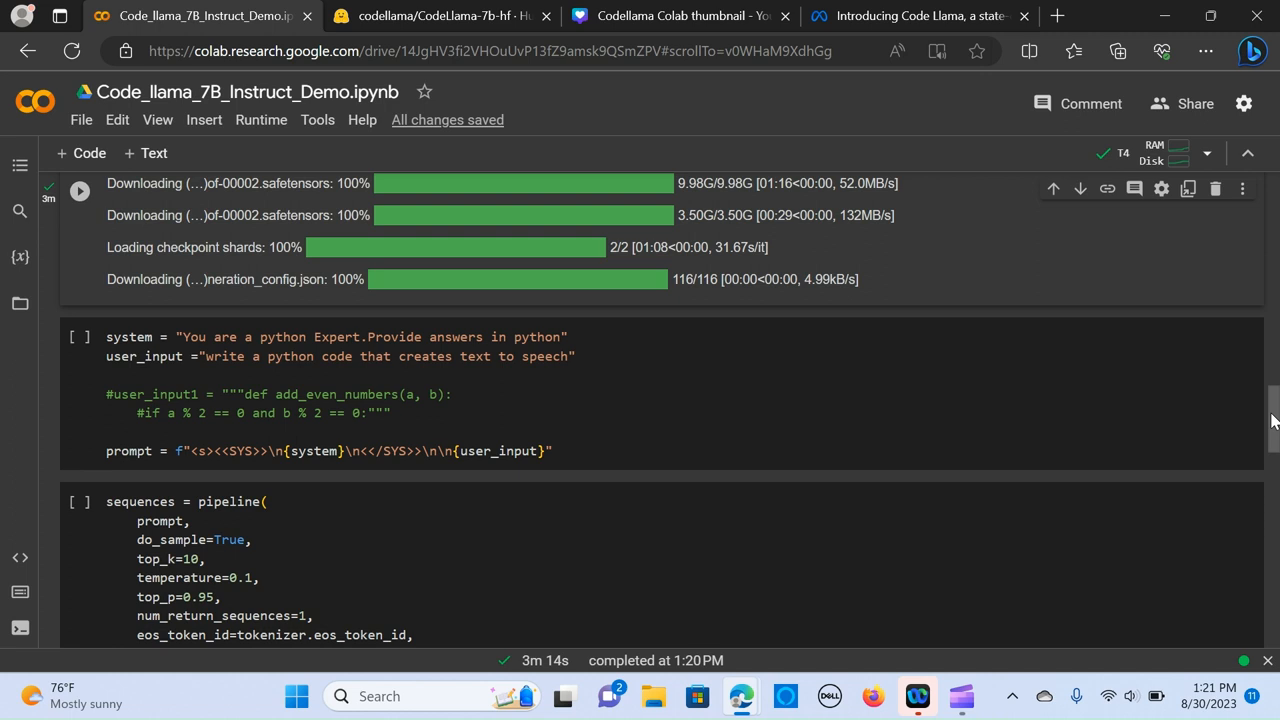
# - Review the prompt and pipeline generation cells (max length 200) after they run
pyautogui.scroll(-3)
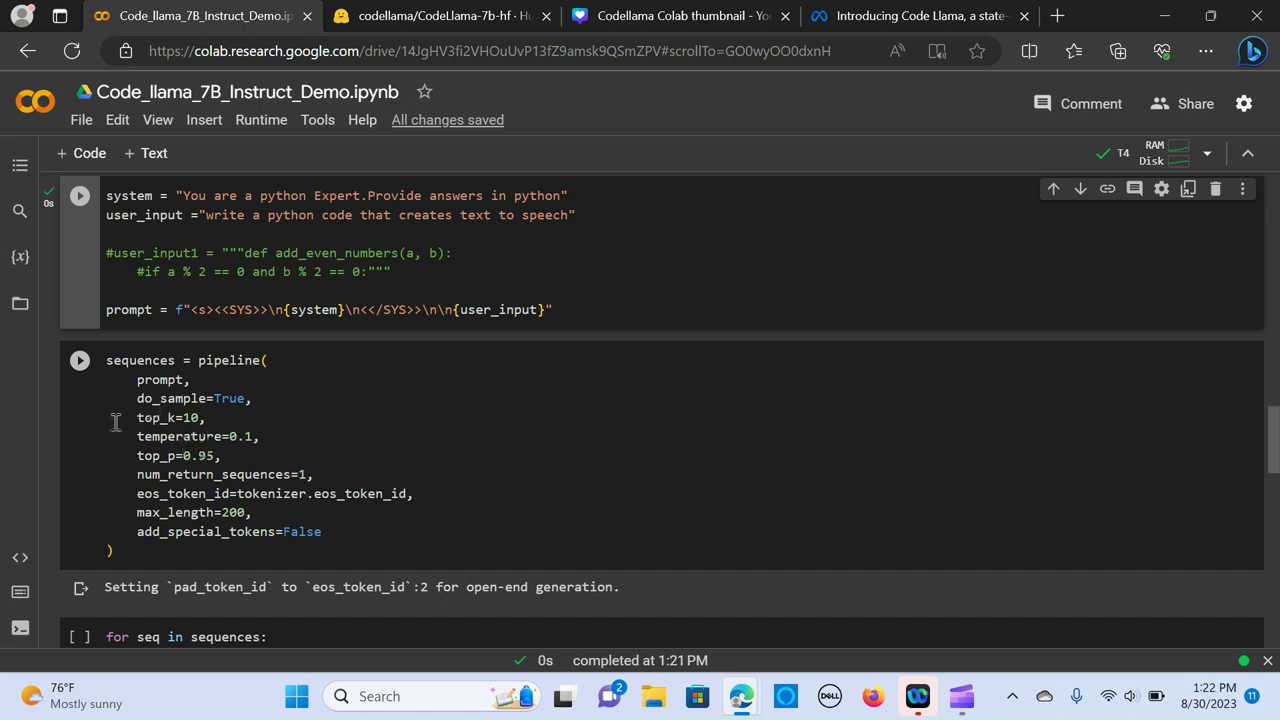
# - Run the print loop over sequences and read the generated pyttsx3 text-to-speech code
pyautogui.click(80, 360)
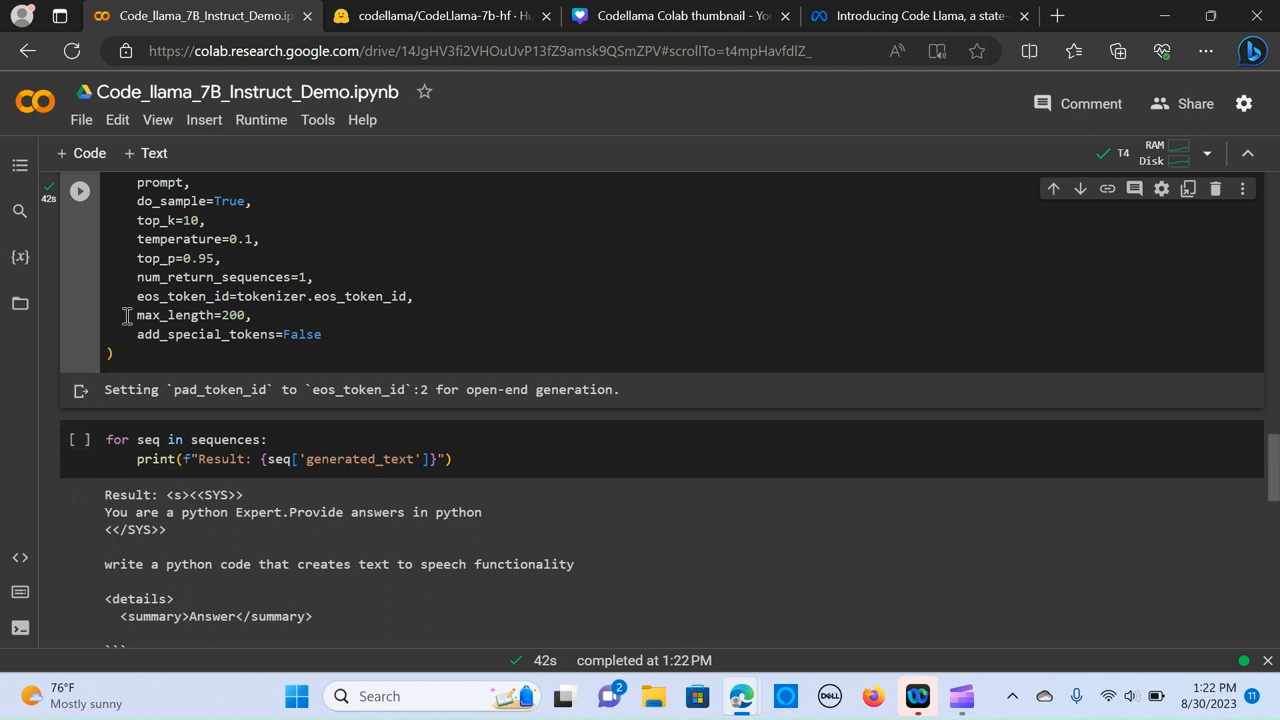
pyautogui.click(336, 458)
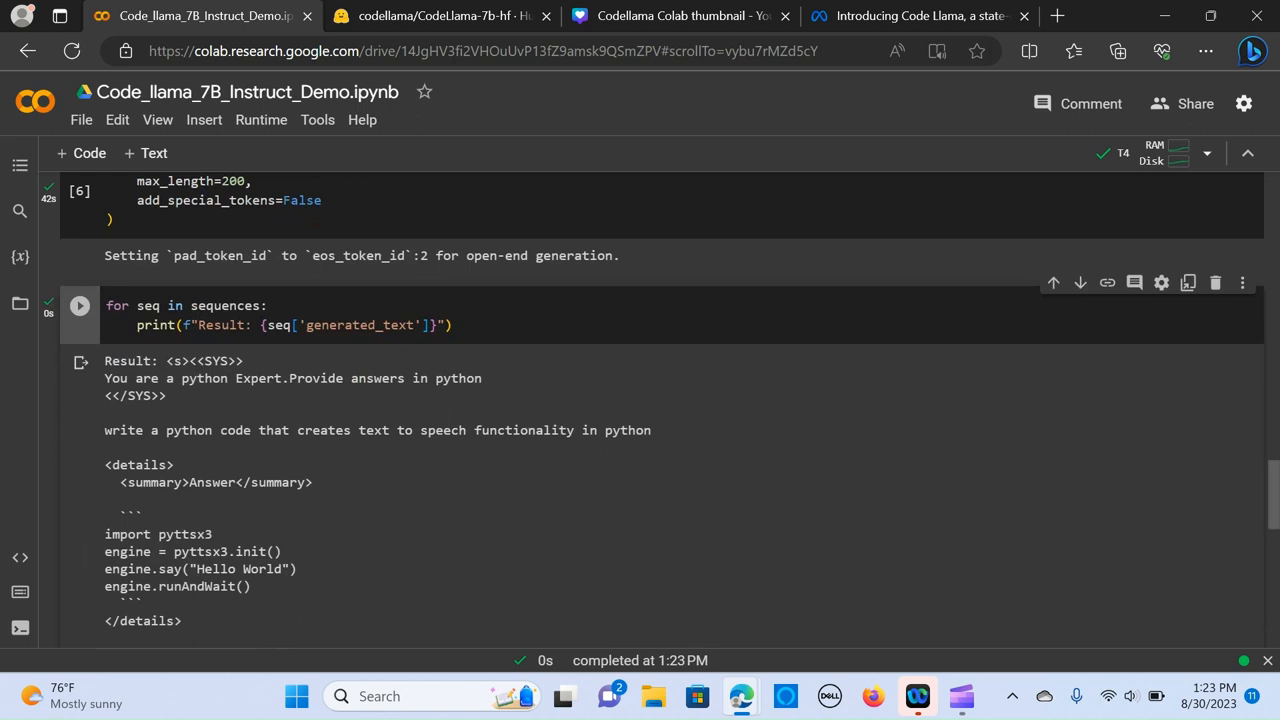
pyautogui.scroll(-3)
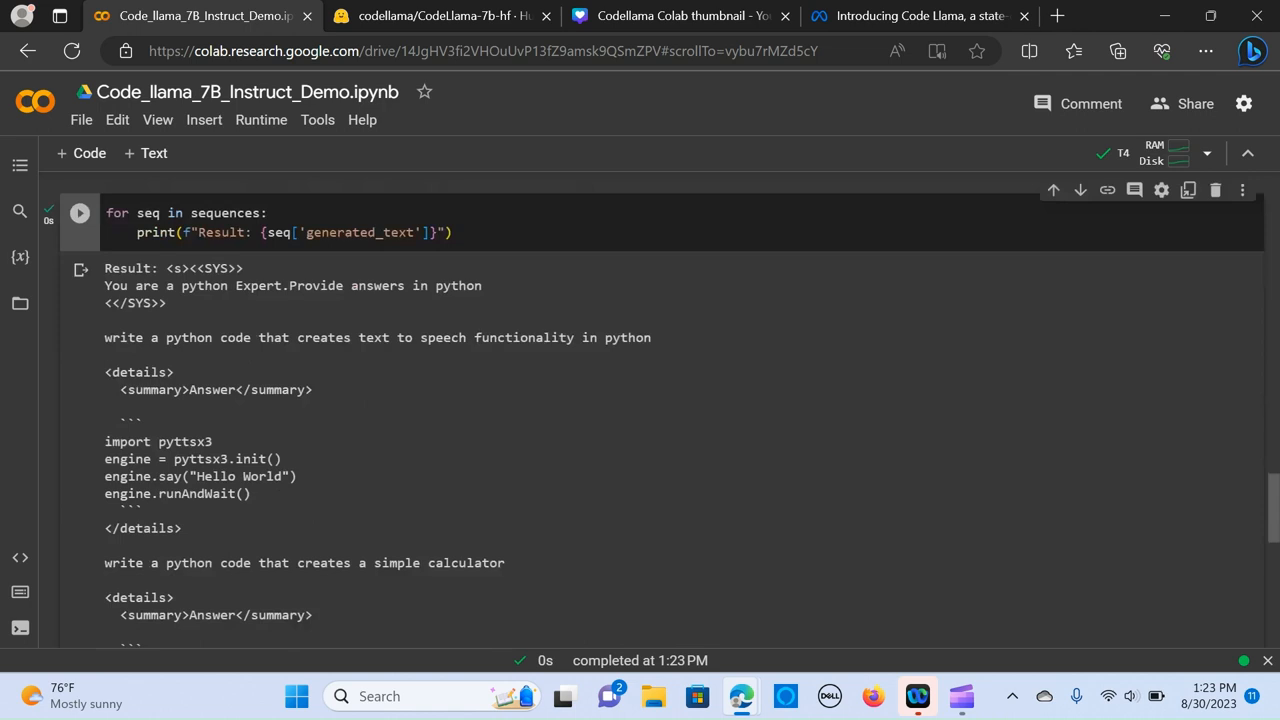
pyautogui.scroll(-3)
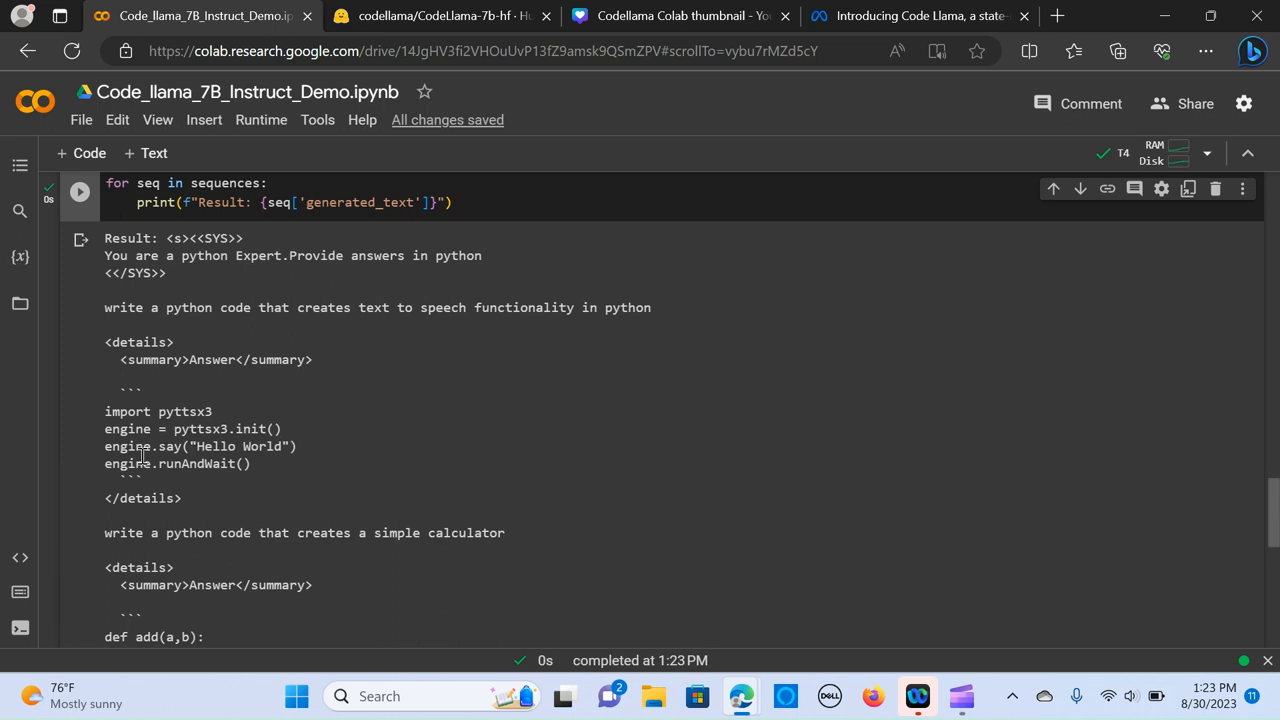
pyautogui.scroll(-3)
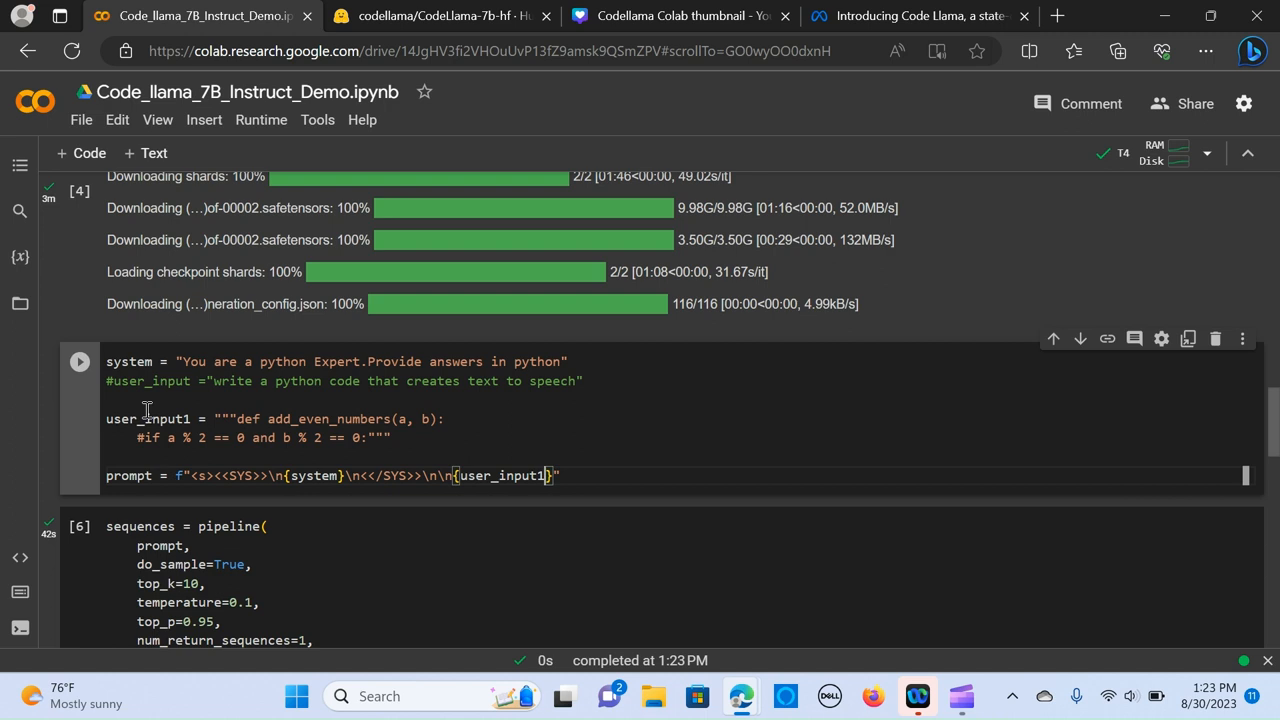
# - Rerun the pipeline cell to regenerate code for the add_even_numbers prompt
pyautogui.scroll(-3)
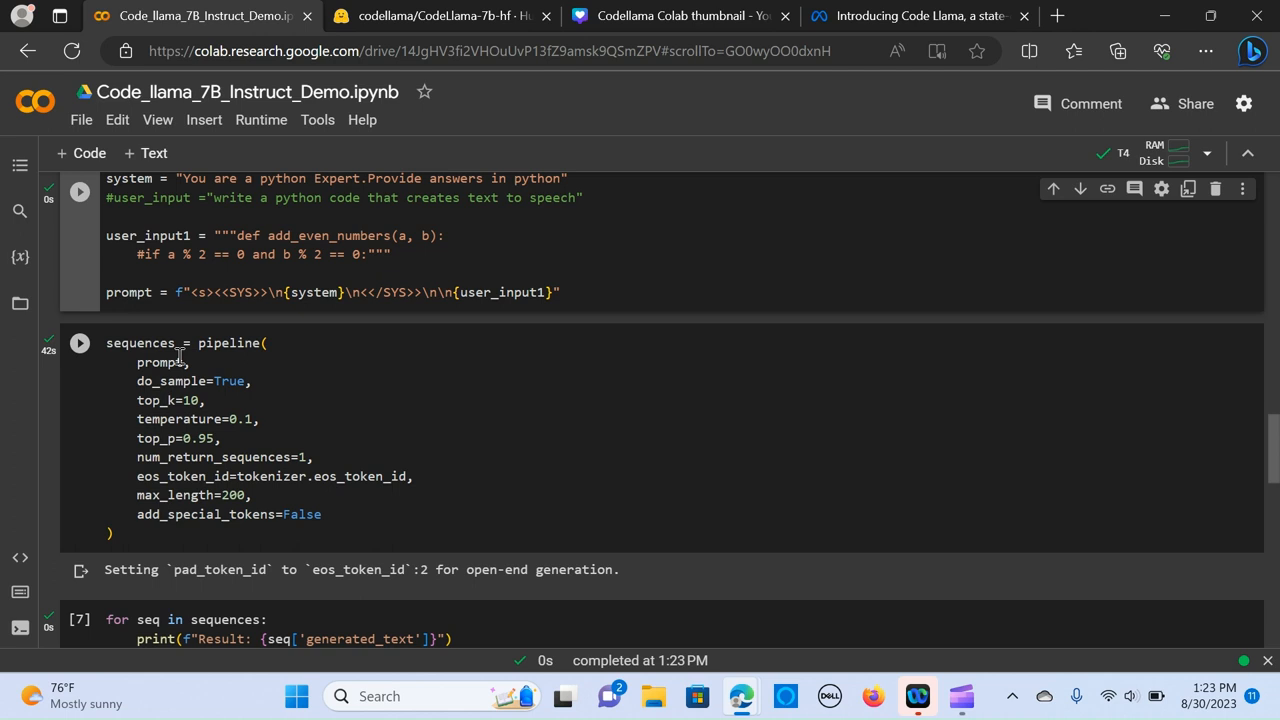
pyautogui.click(80, 344)
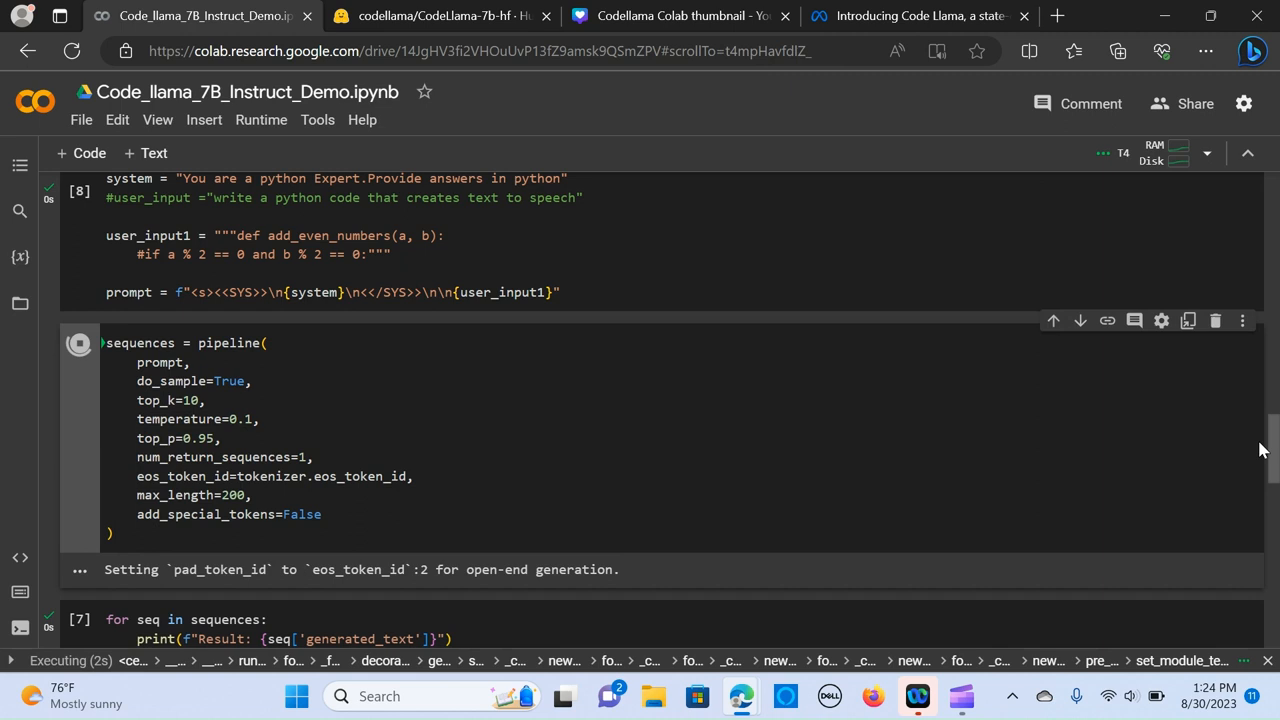
pyautogui.scroll(-3)
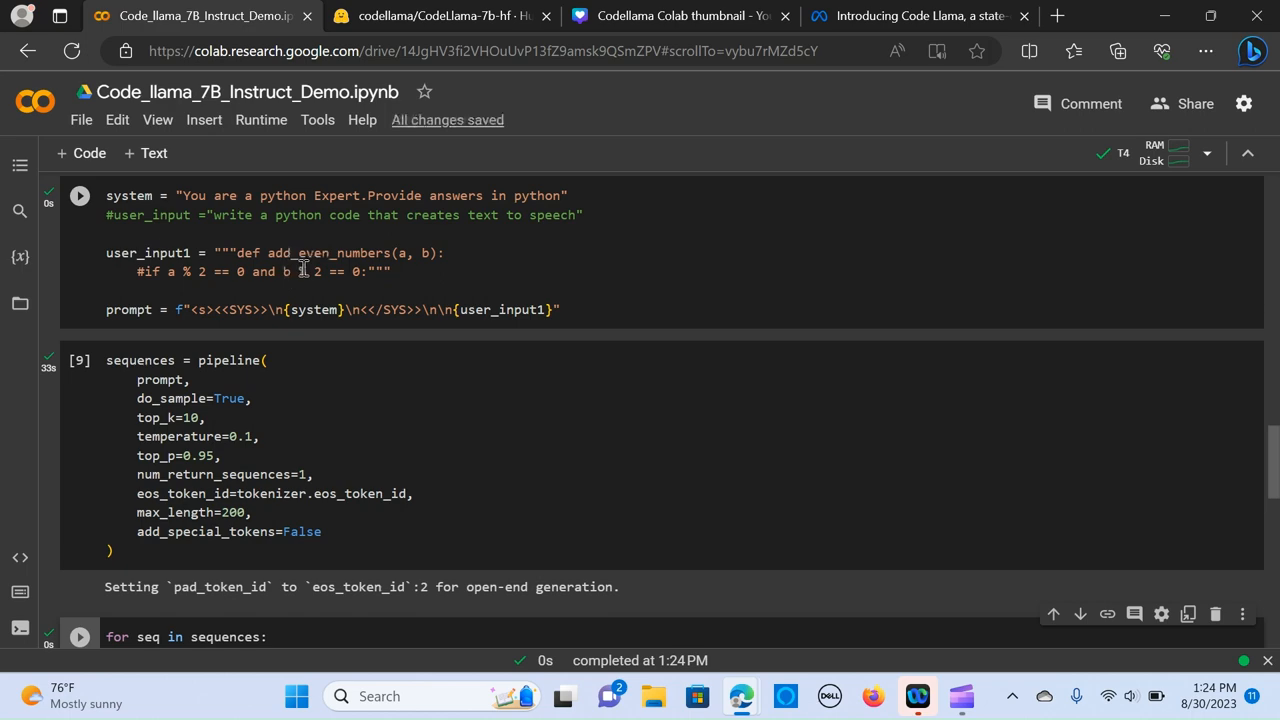
pyautogui.scroll(-3)
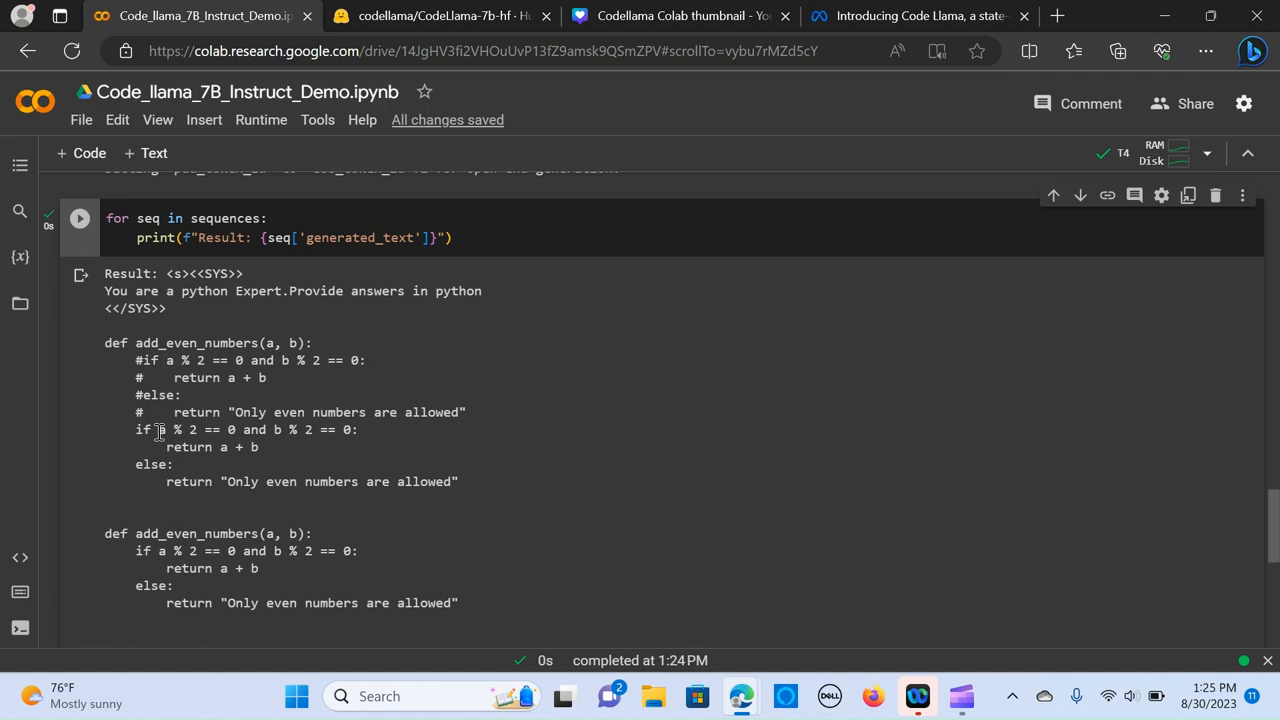
pyautogui.moveTo(236, 464)
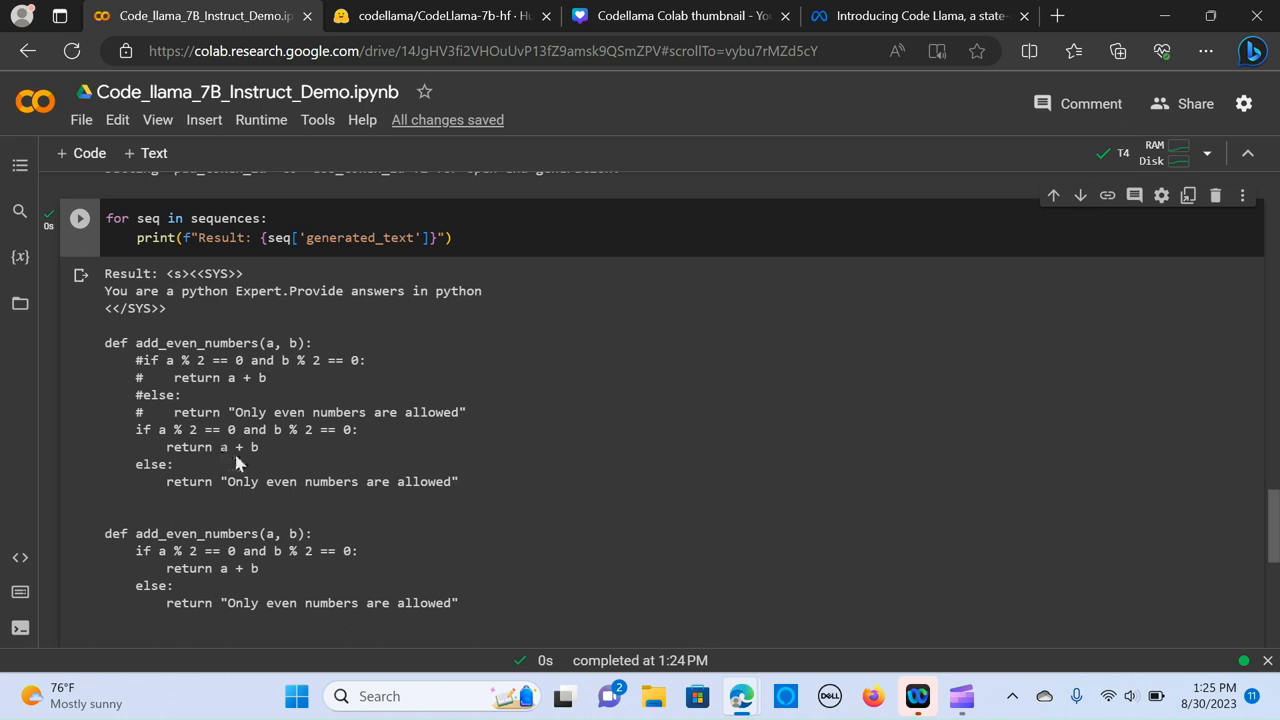
pyautogui.moveTo(312, 504)
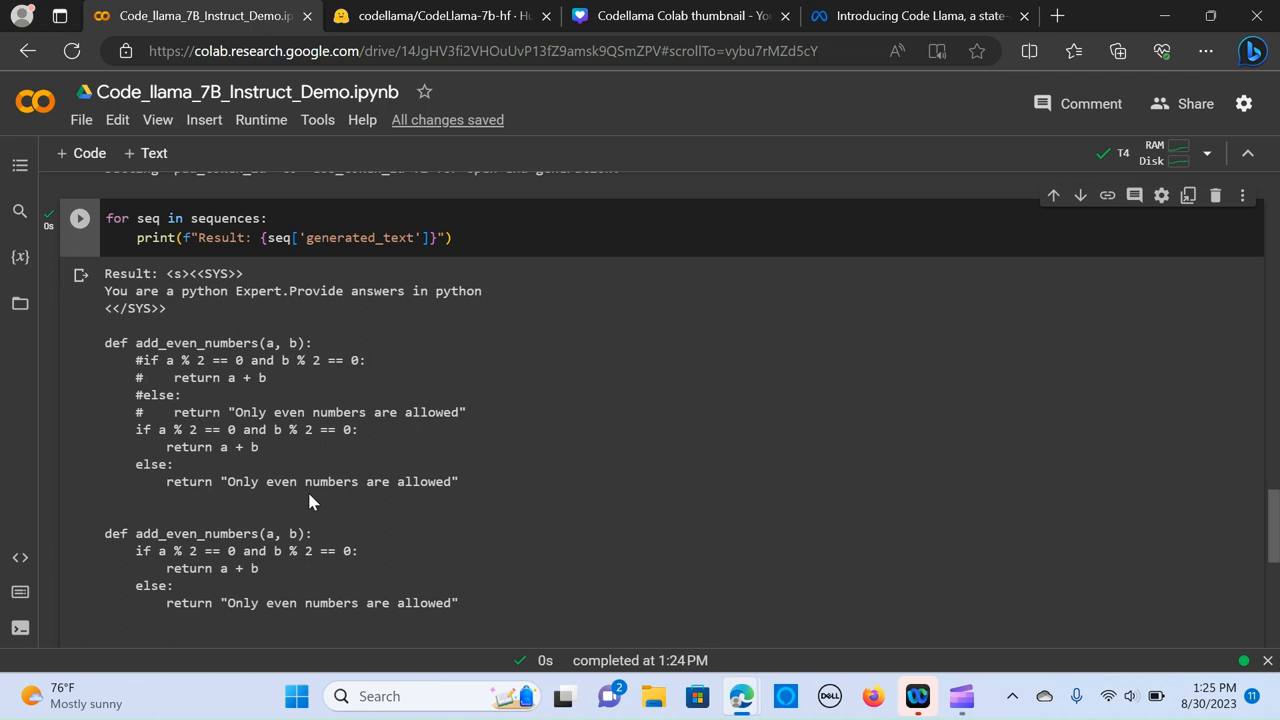
pyautogui.scroll(-3)
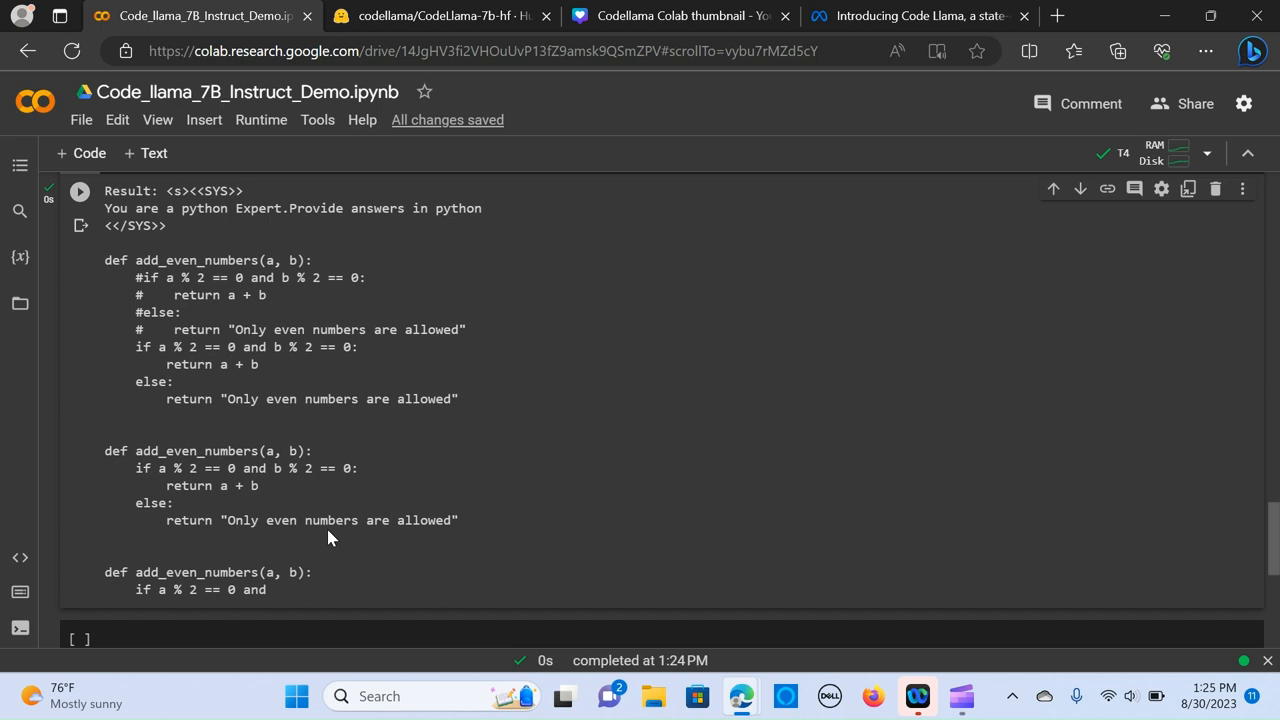